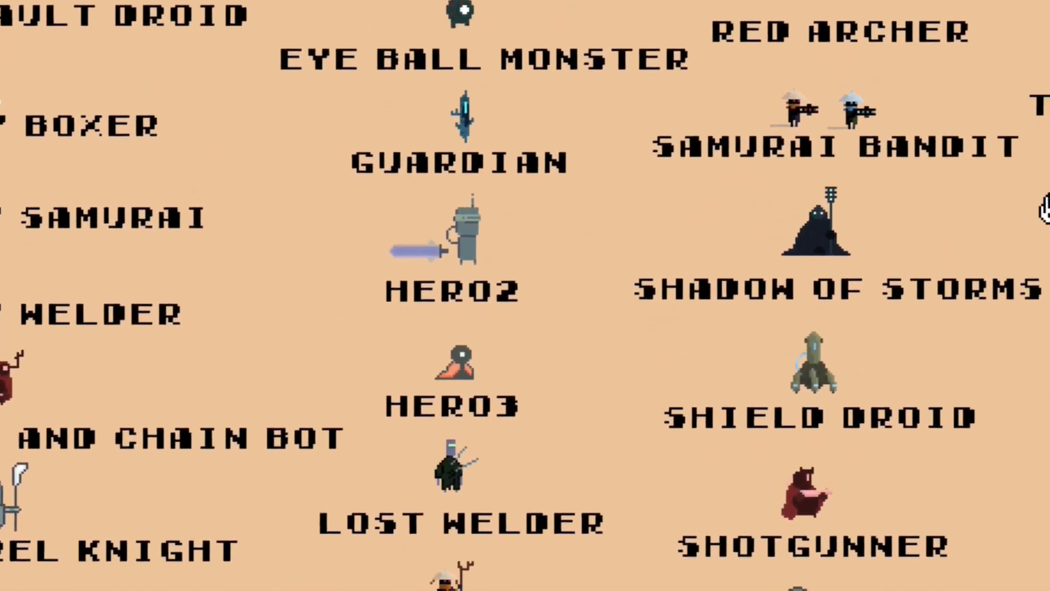
Scroll through the view to reach the Skew scene showing the checkered cube, sphere, capsule and cylinder.
scroll(down, 3)
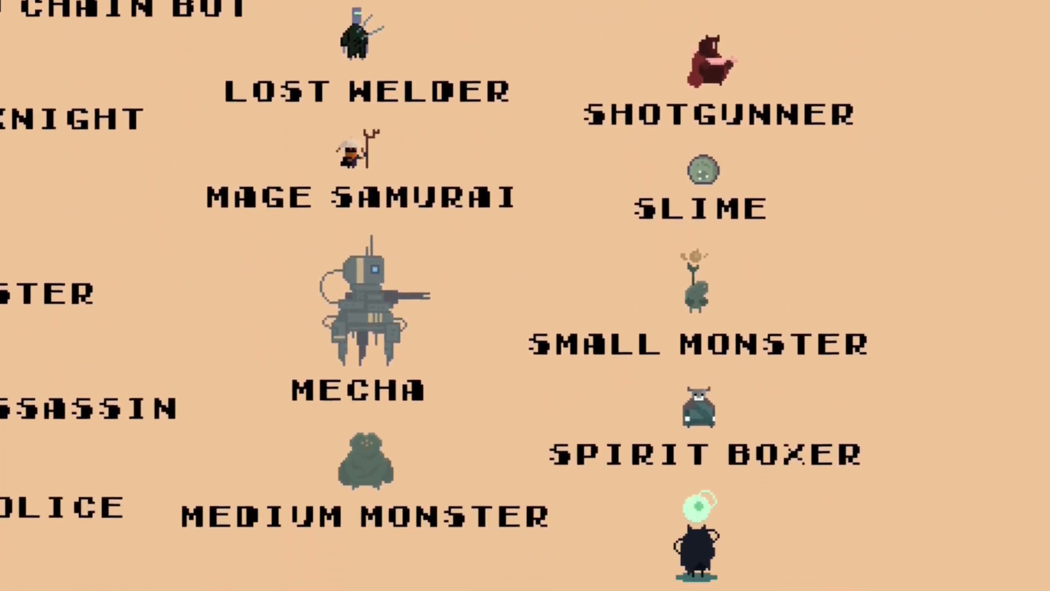
scroll(down, 3)
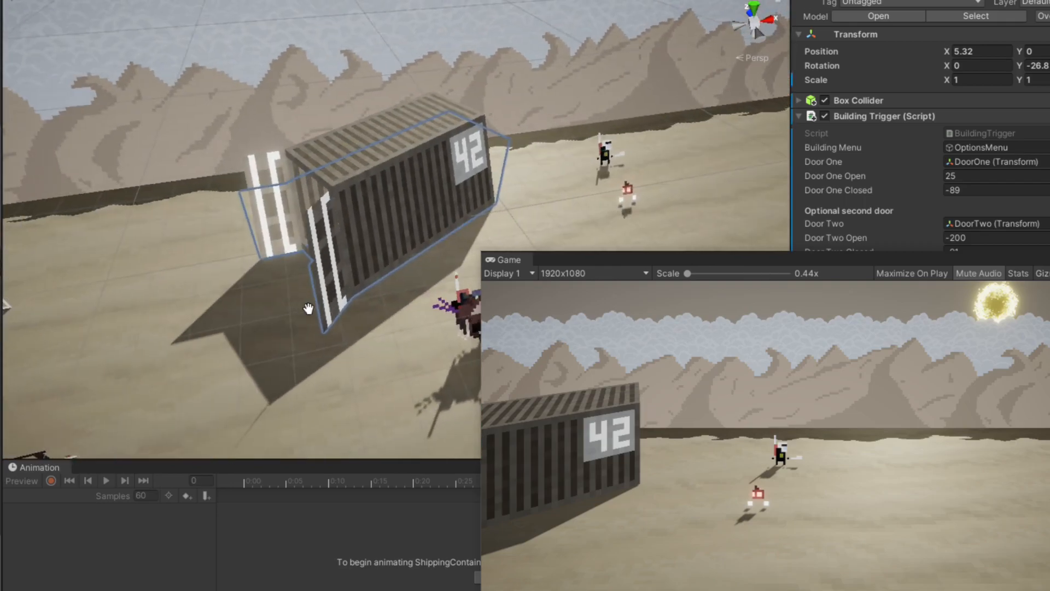
mouse_move(581, 272)
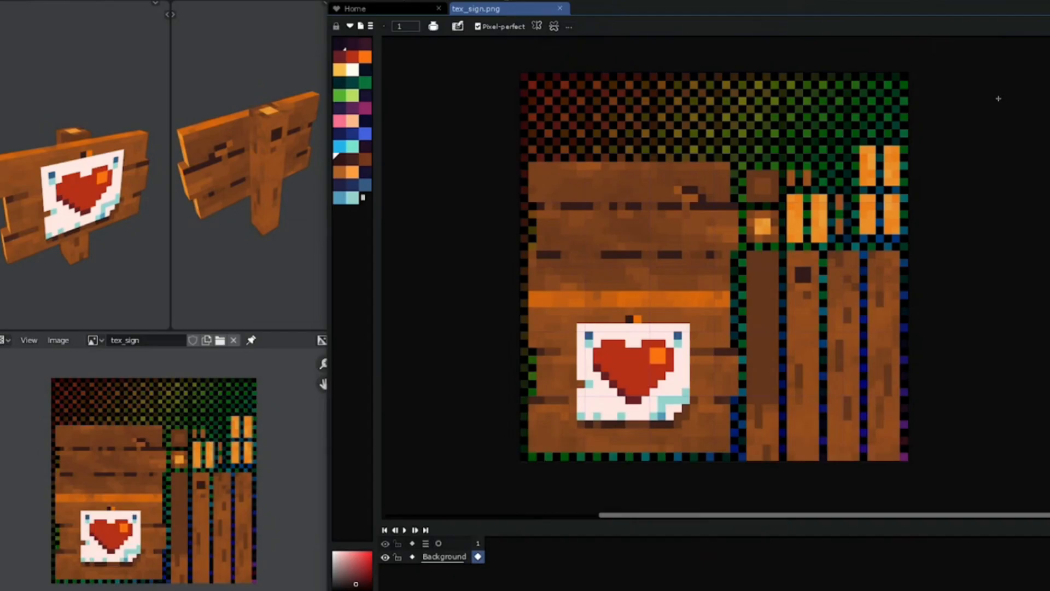
mouse_move(690, 187)
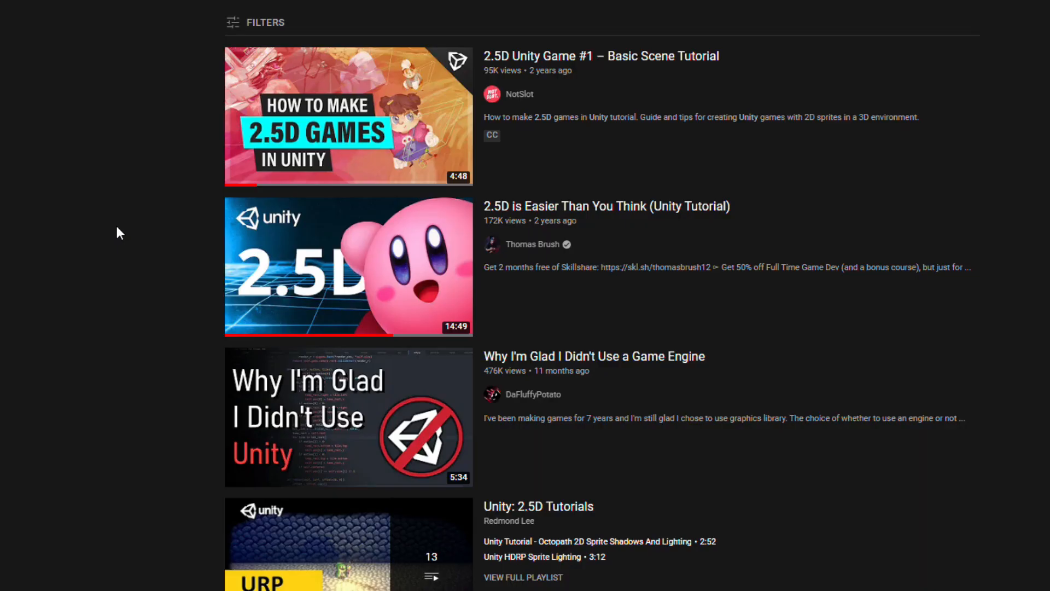
scroll(down, 3)
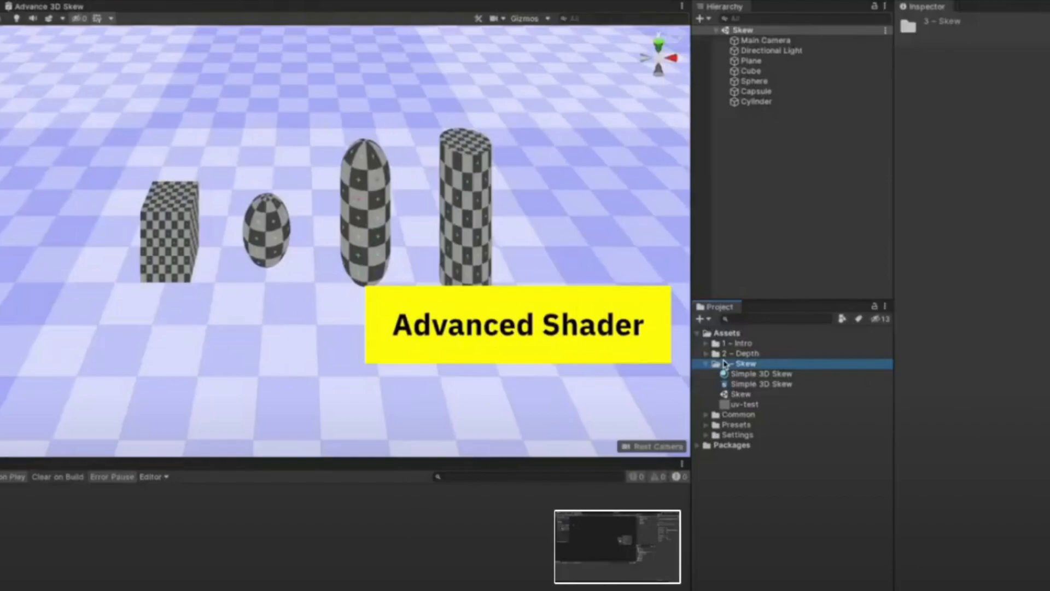
Open the Advance 3D Skew shader from the 3 - Skew folder in Shader Graph.
double_click(763, 373)
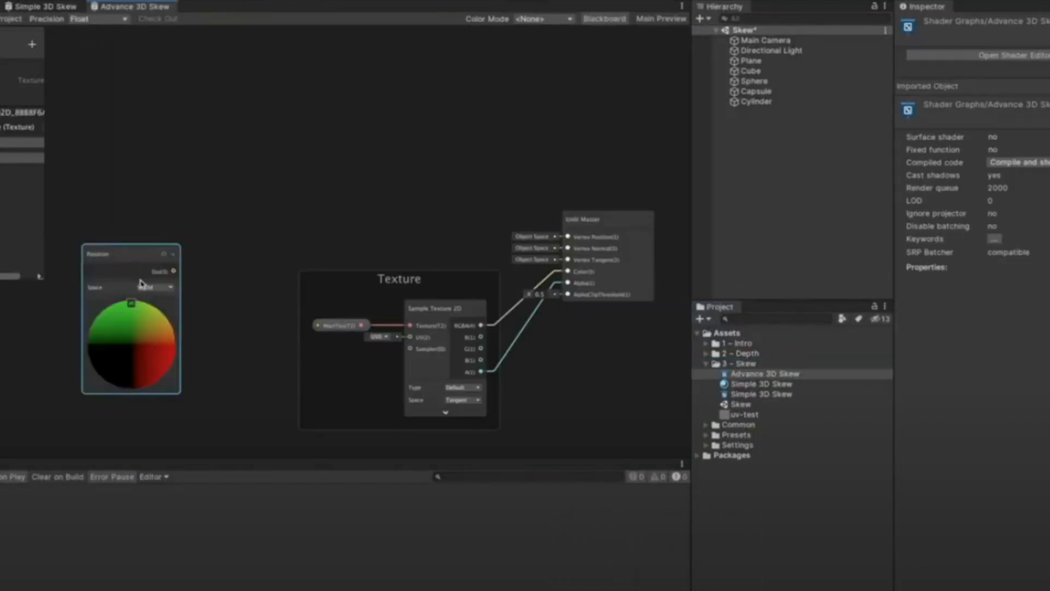
click(505, 224)
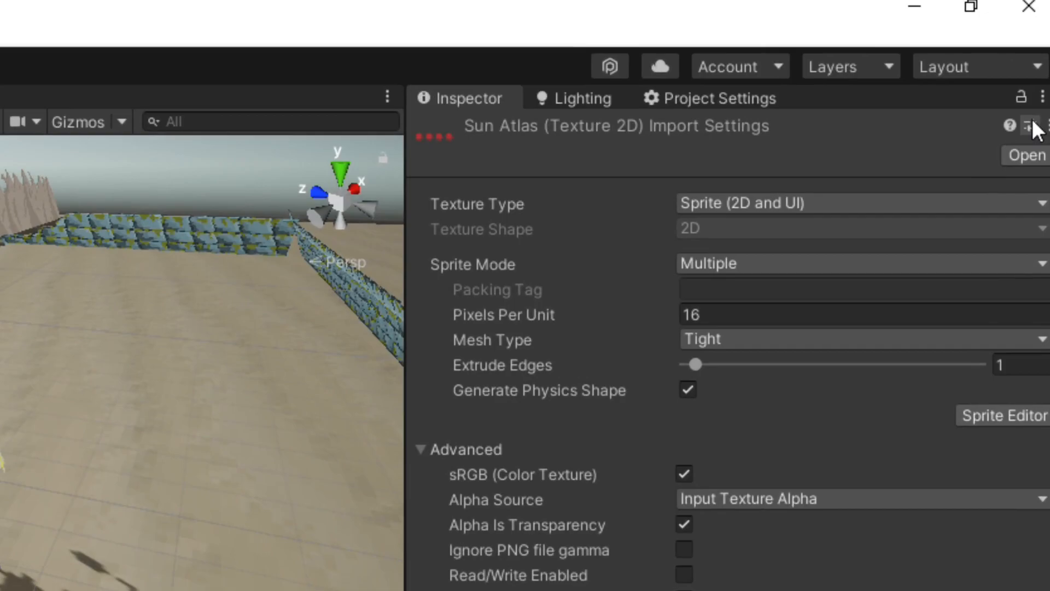
Bring up the import presets list and select the Cliff texture in the Sprites folder.
click(1029, 126)
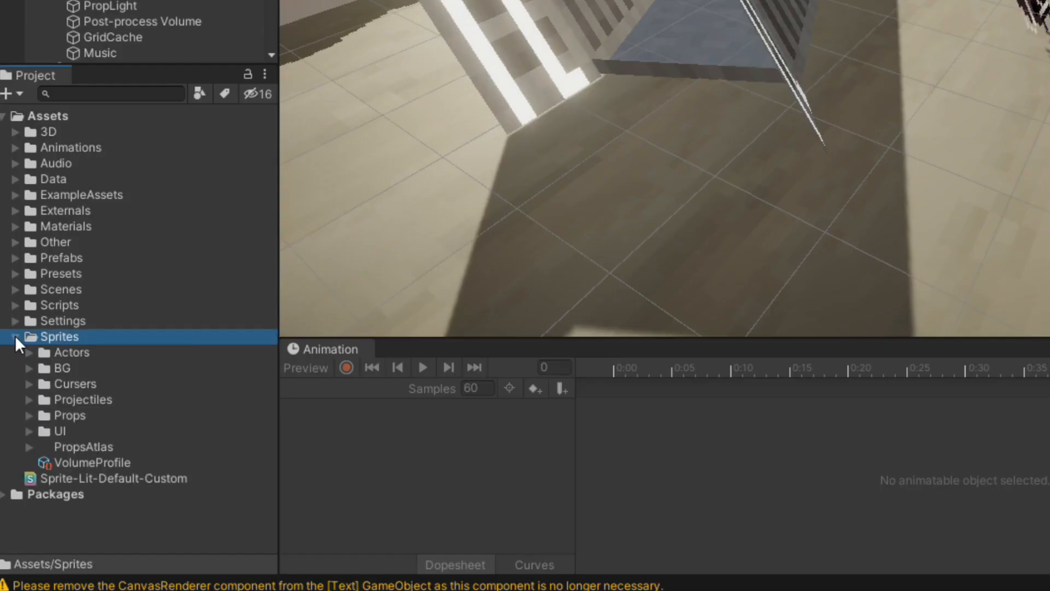
click(31, 353)
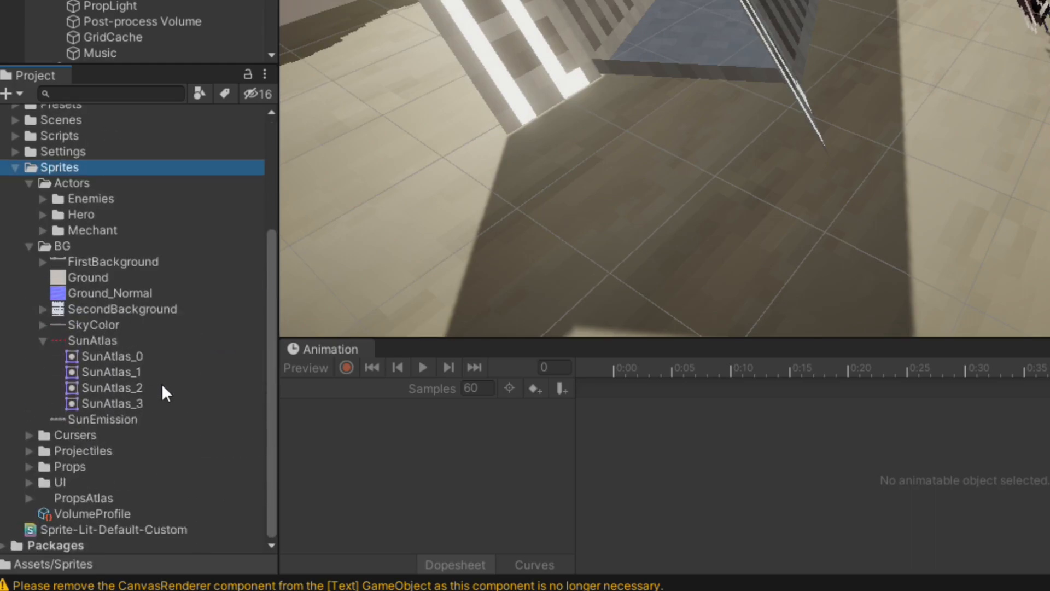
click(31, 434)
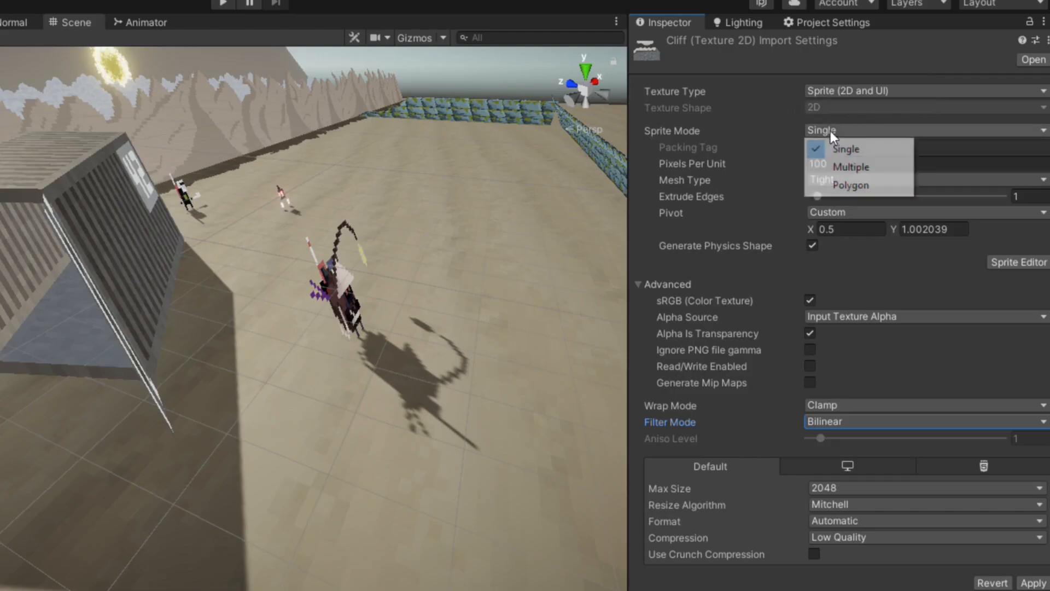
Set the Cliff texture to Multiple sprite mode, Full Rect mesh type and 16 pixels per unit.
click(851, 166)
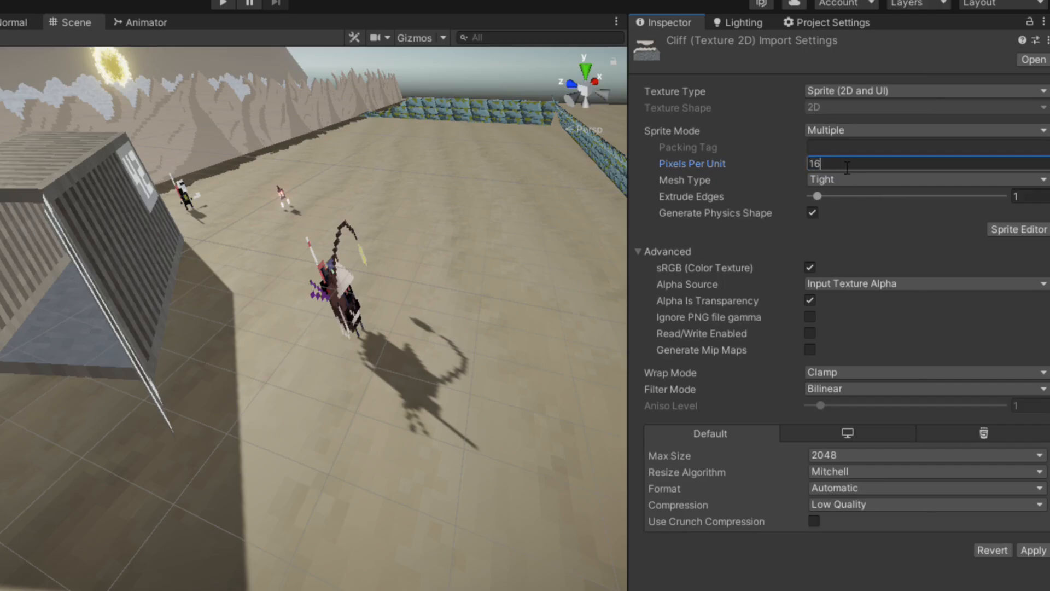
click(925, 179)
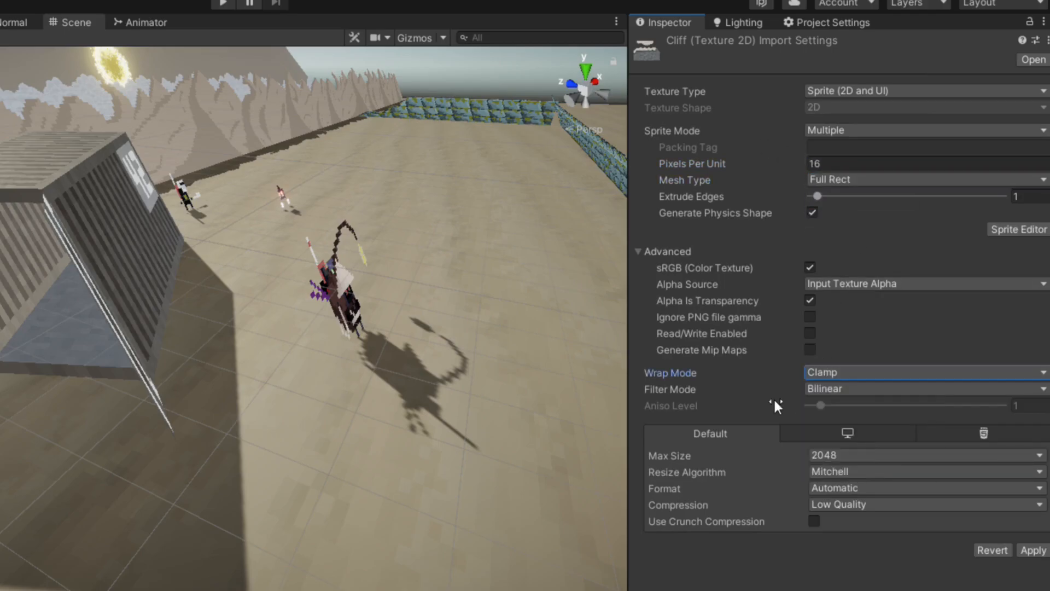
click(925, 504)
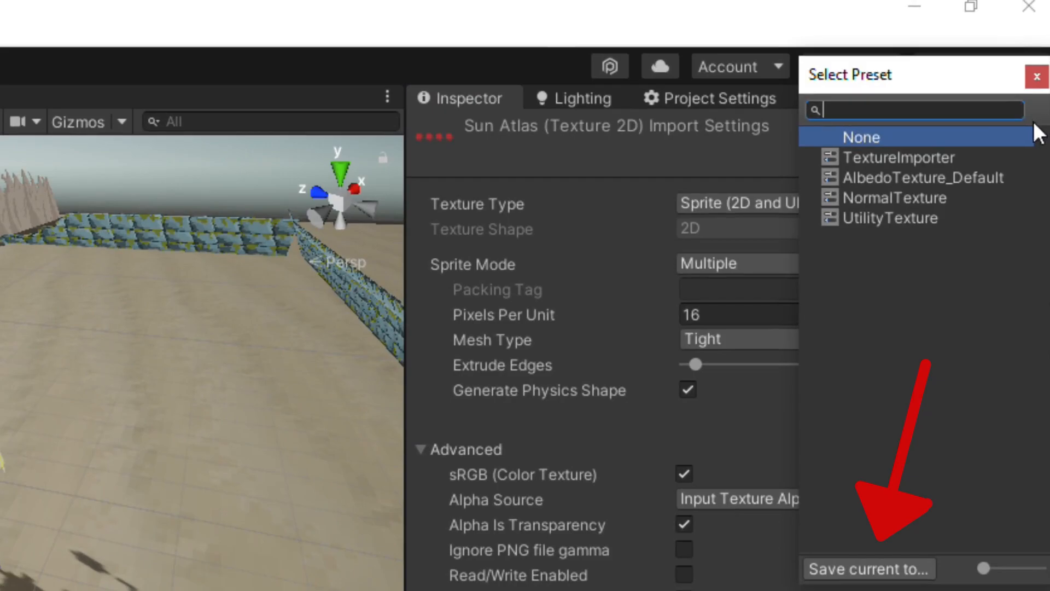
mouse_move(920, 260)
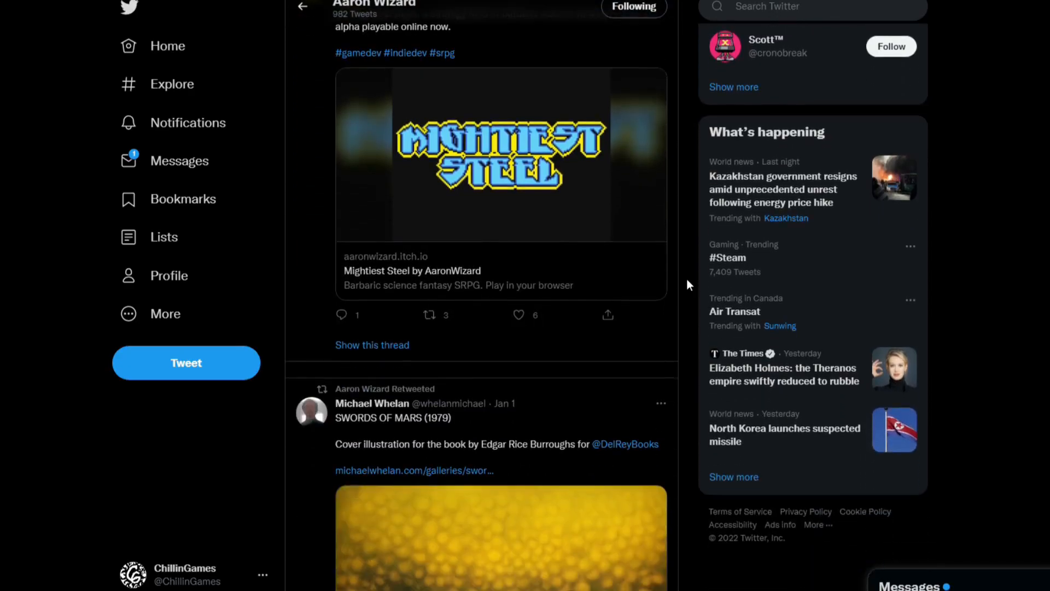
scroll(down, 3)
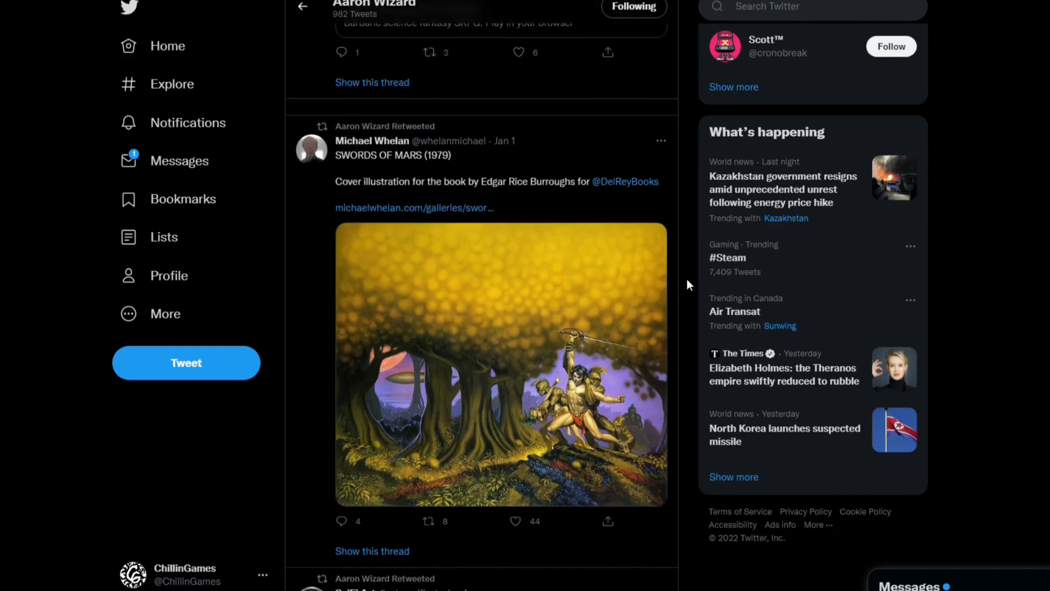
scroll(down, 3)
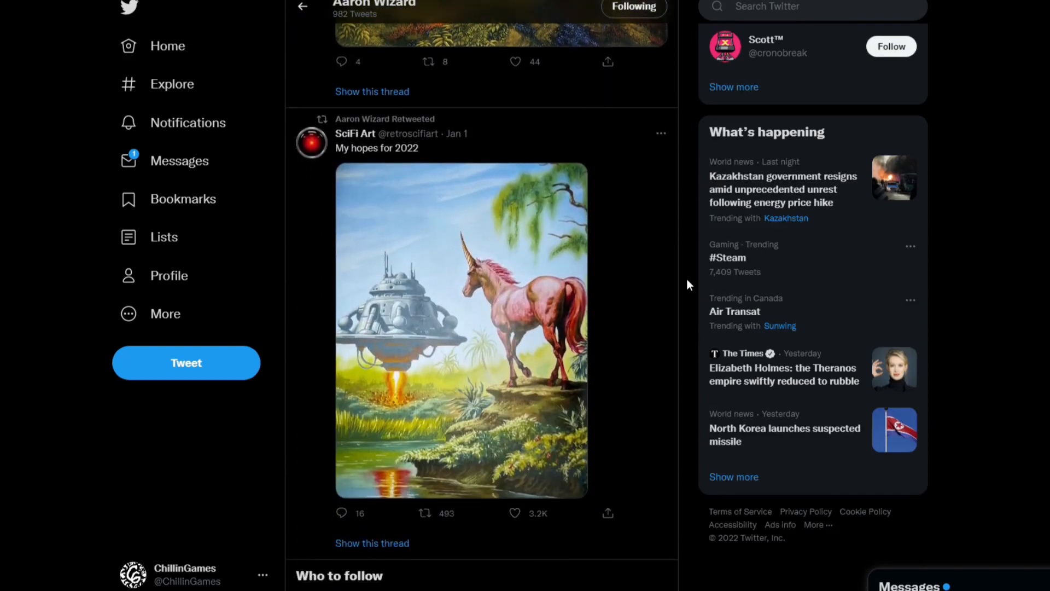
scroll(down, 3)
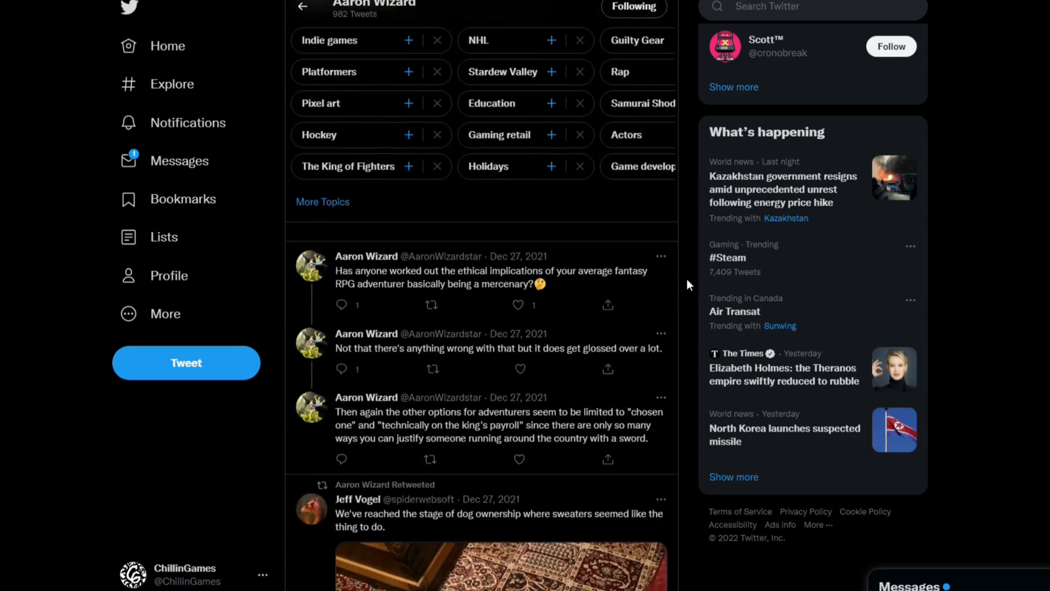
scroll(down, 3)
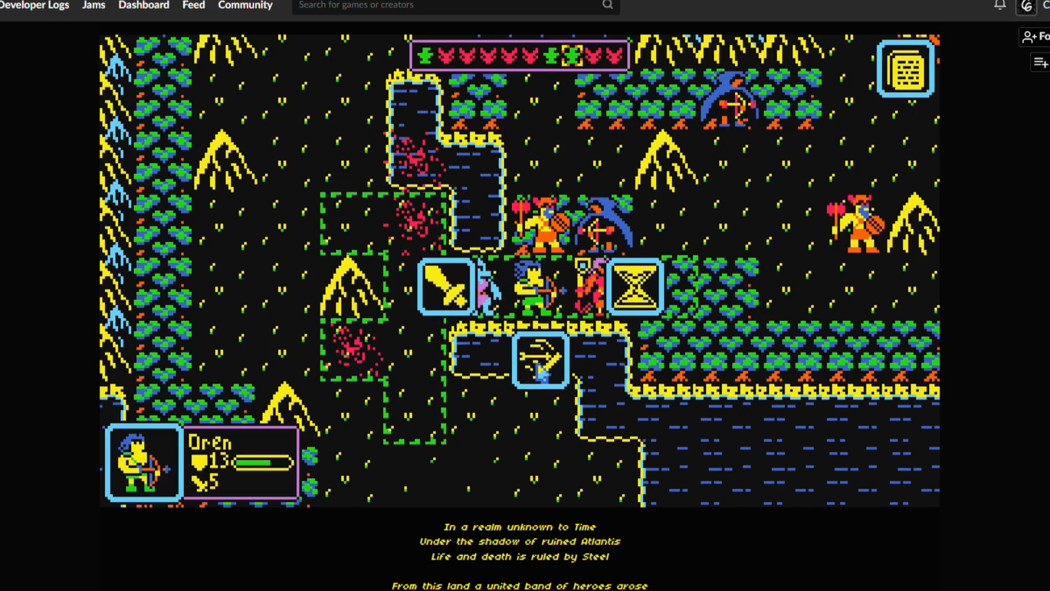
Select the archer's Knockback Shot ability to reveal its target tiles.
click(540, 360)
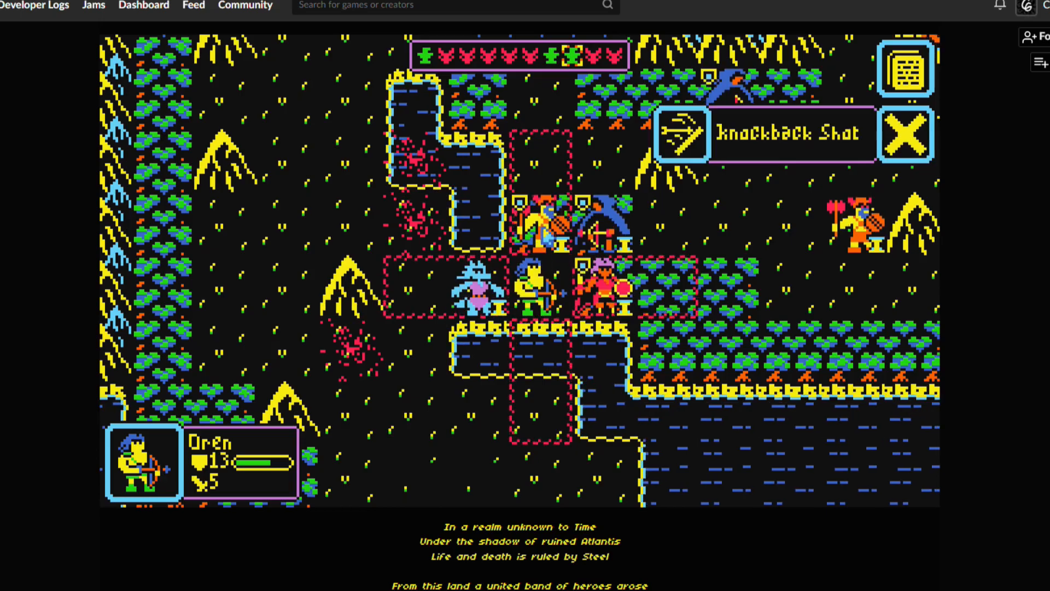